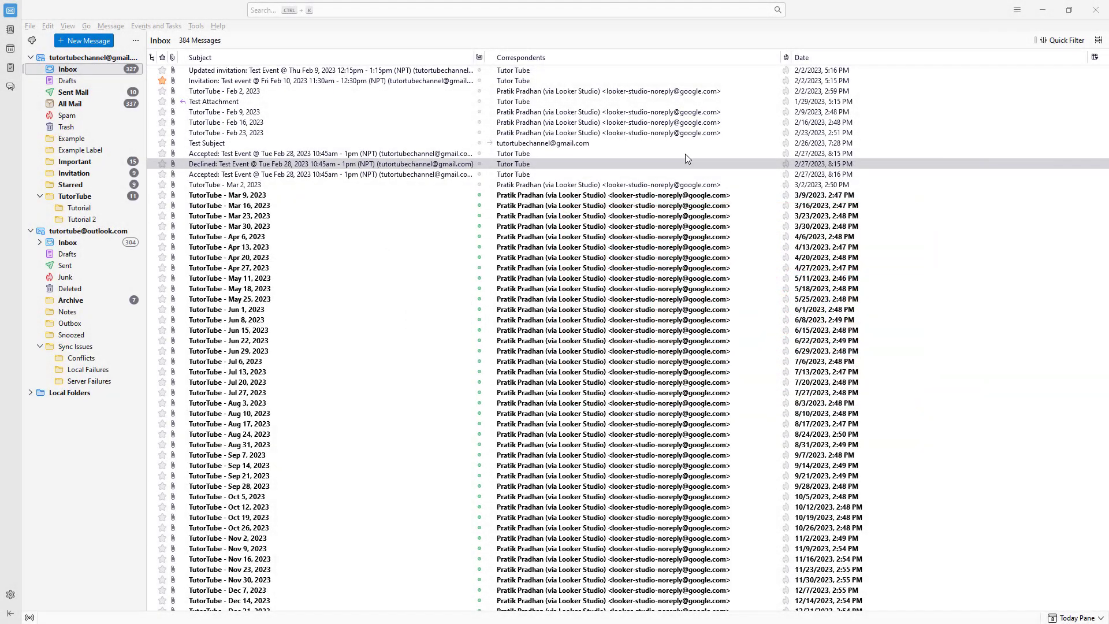
mouse_move(380, 37)
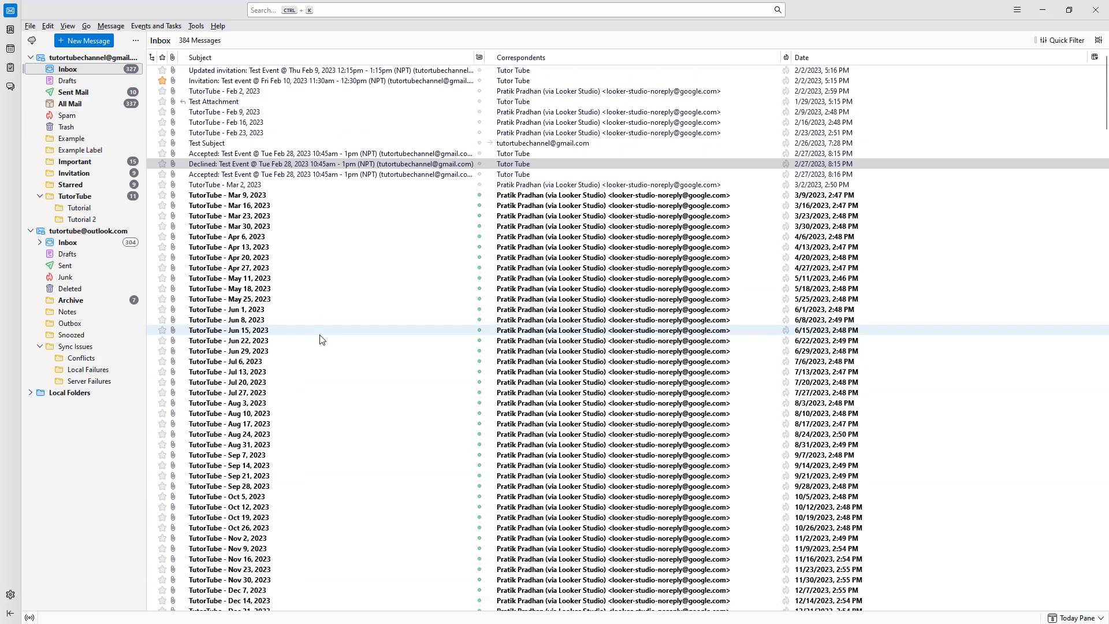
mouse_move(281, 333)
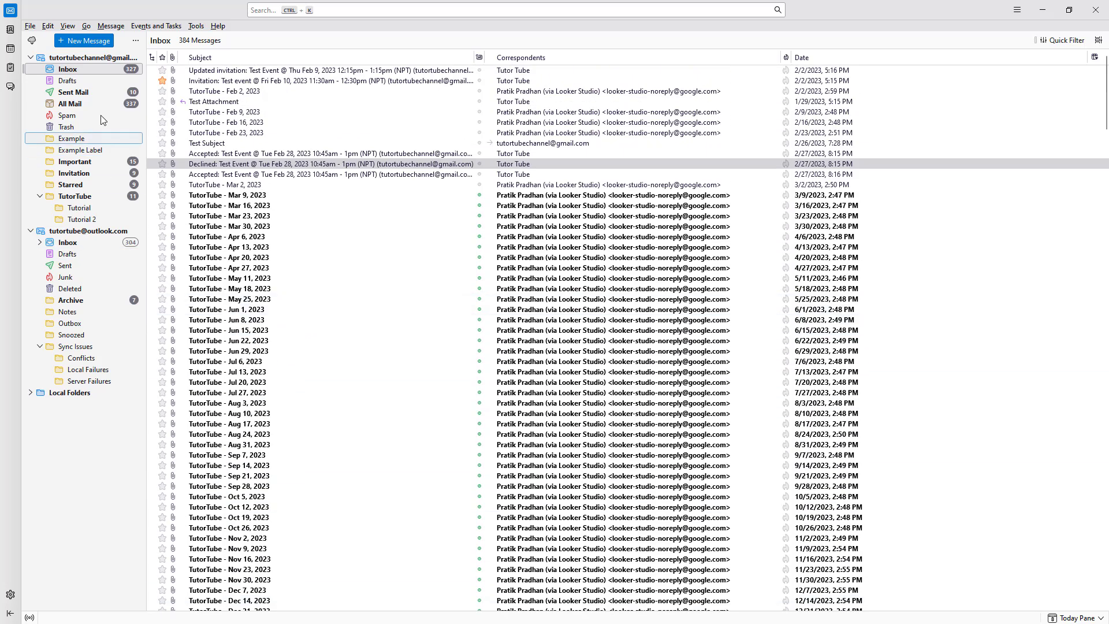
Step: Open the View menu in the inbox window's menu bar
left_click(67, 26)
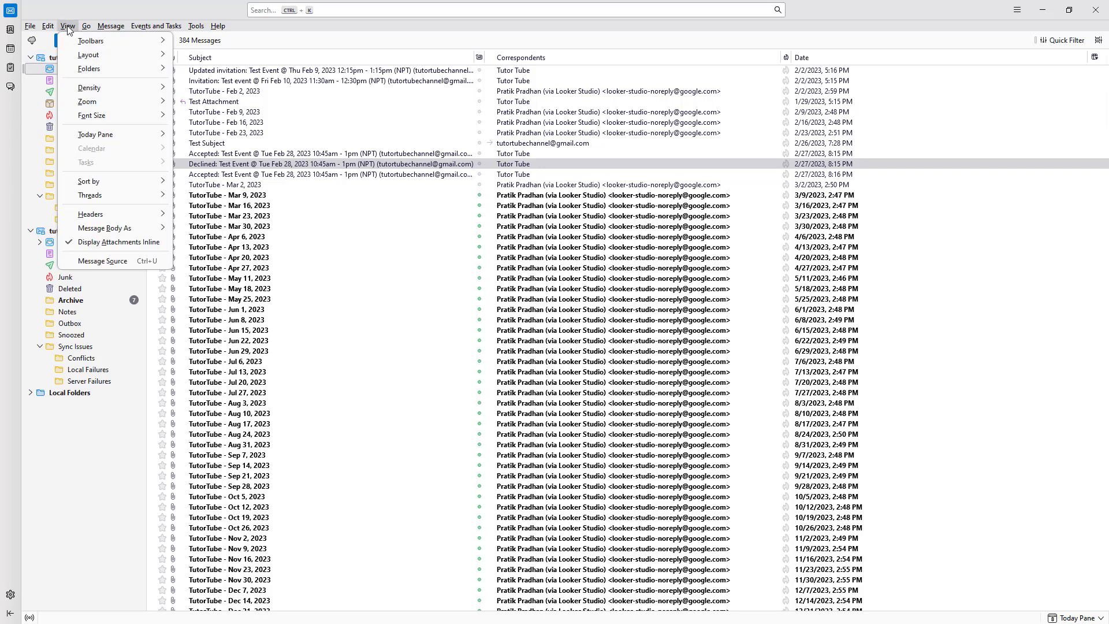
Step: Turn on the Message Pane to preview the declined Test Event reply below the list
left_click(88, 54)
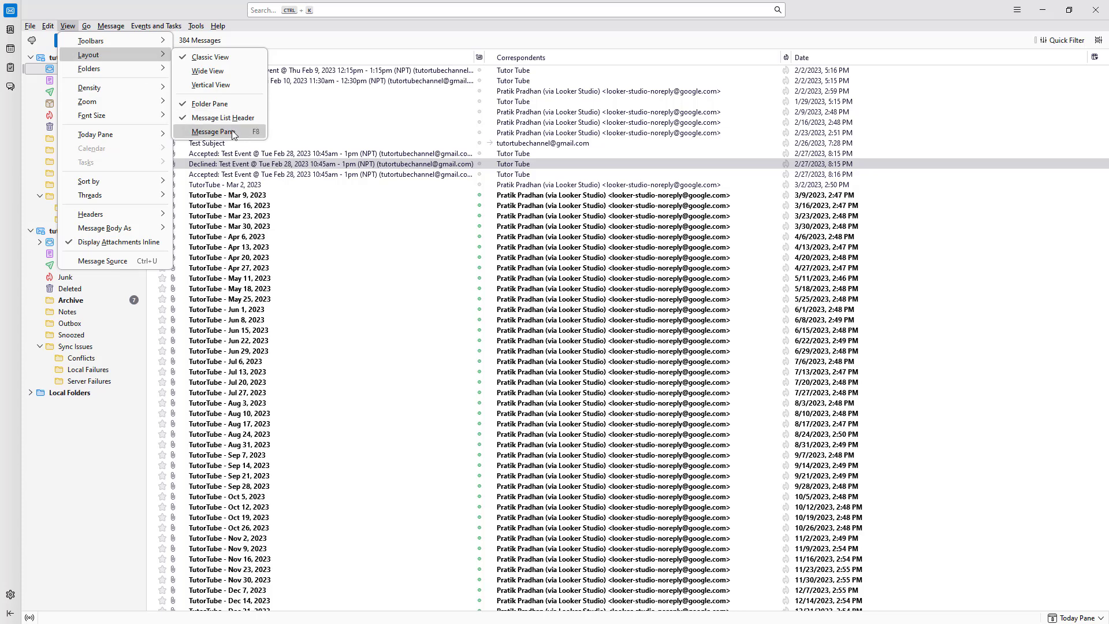
left_click(210, 132)
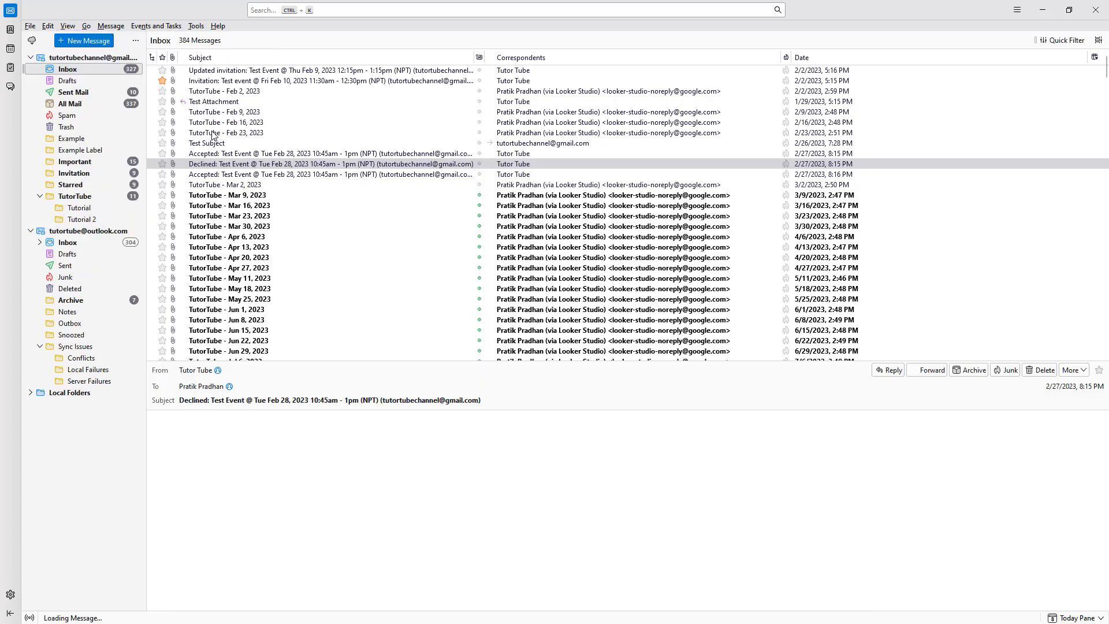
left_click(67, 25)
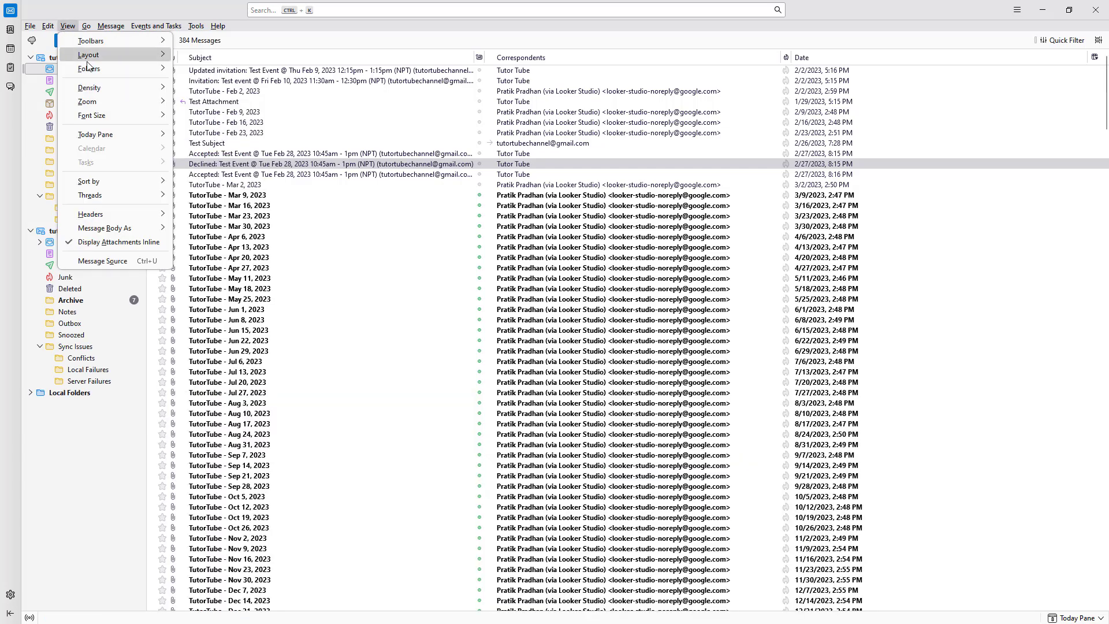
left_click(88, 54)
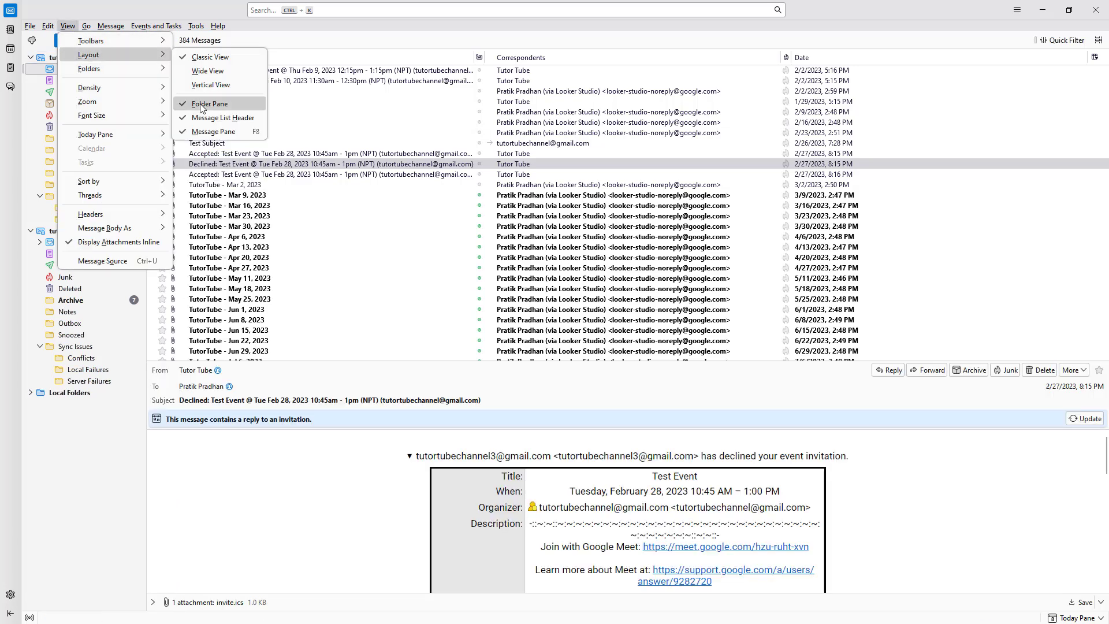
left_click(208, 103)
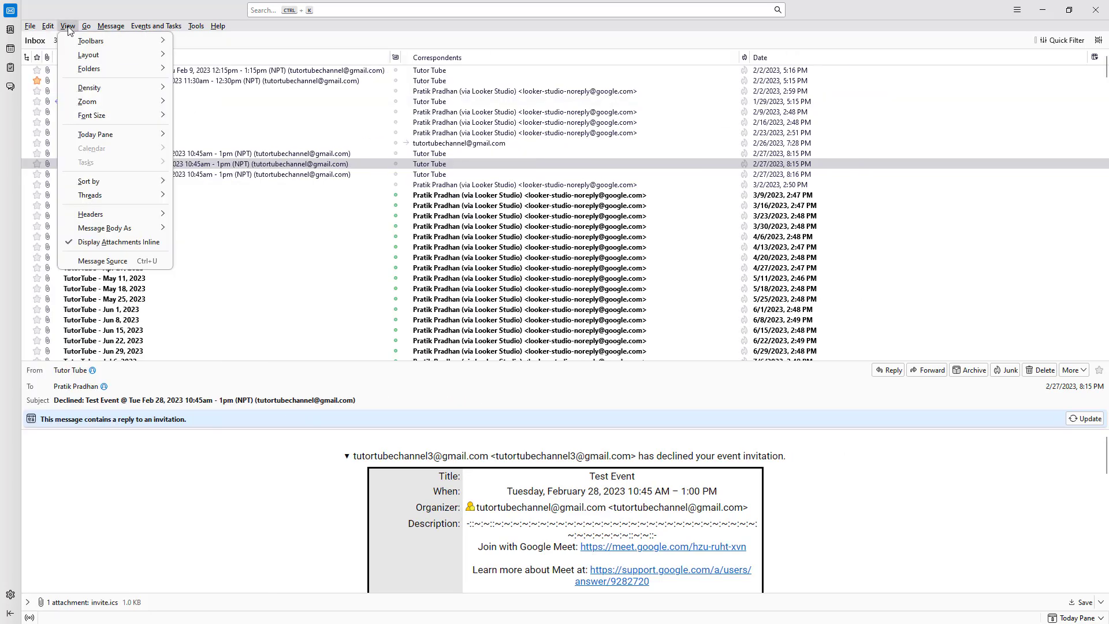
left_click(88, 54)
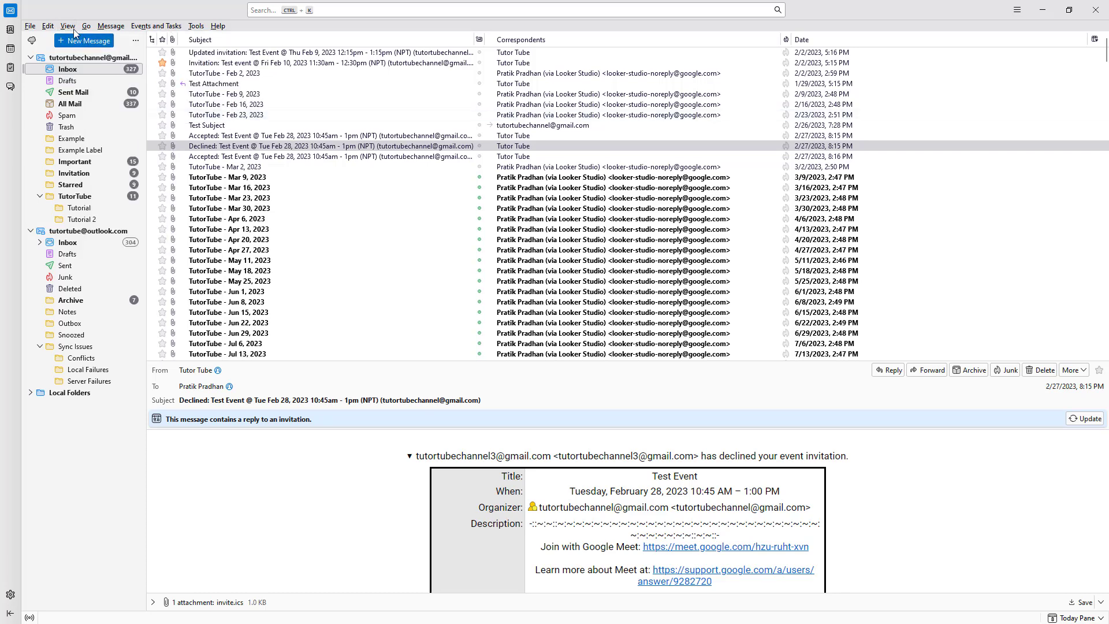
left_click(67, 26)
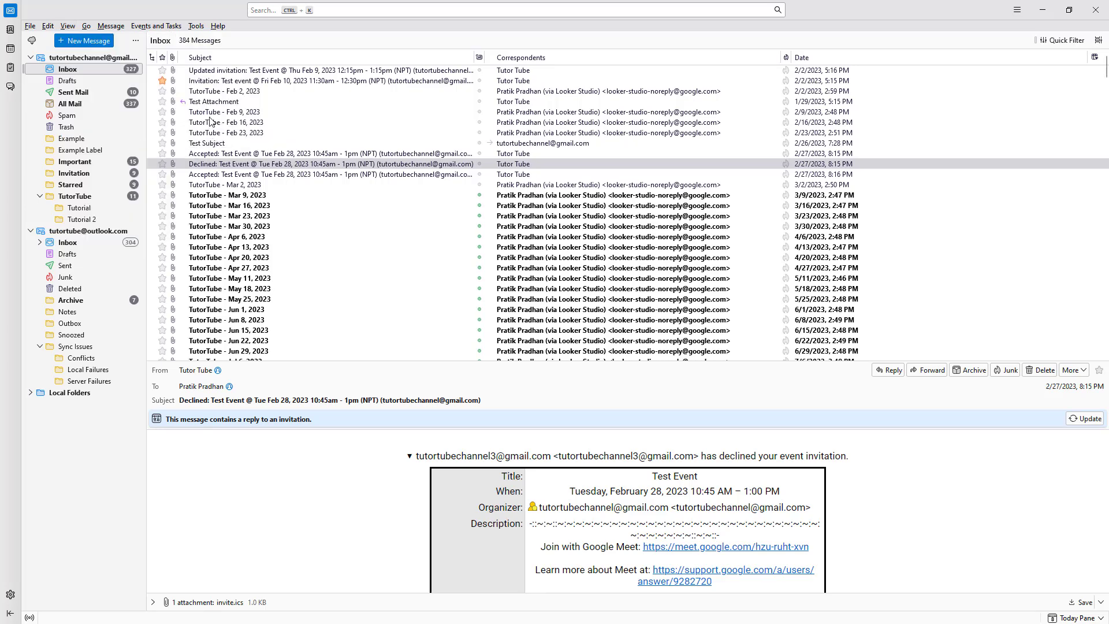
mouse_move(67, 25)
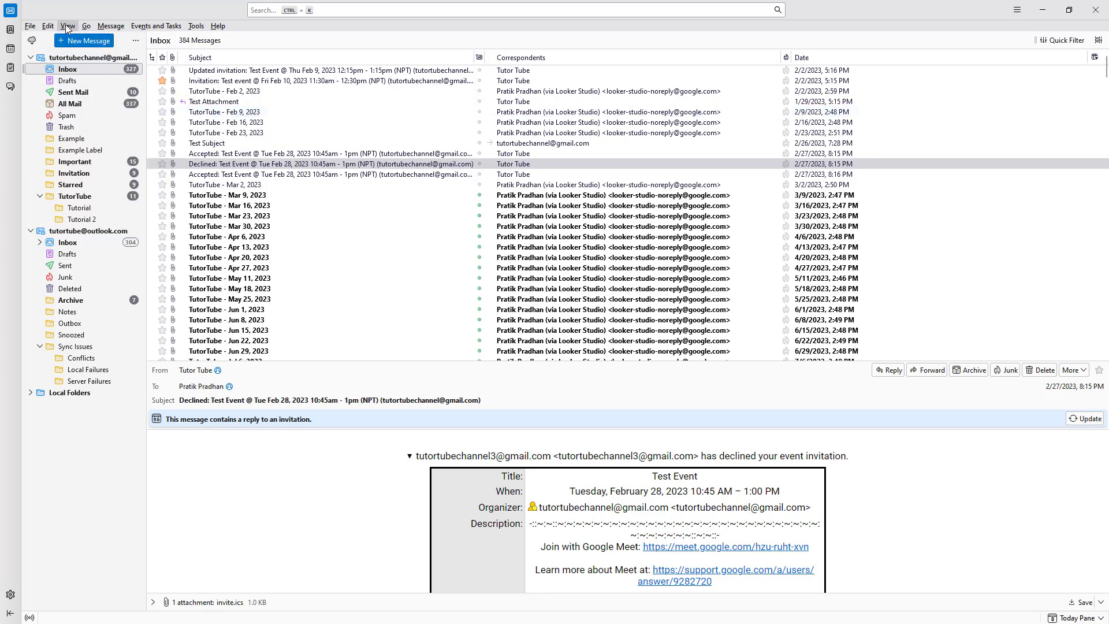
Step: Switch the inbox to Wide View, briefly try Classic View, then return to Wide View
left_click(67, 26)
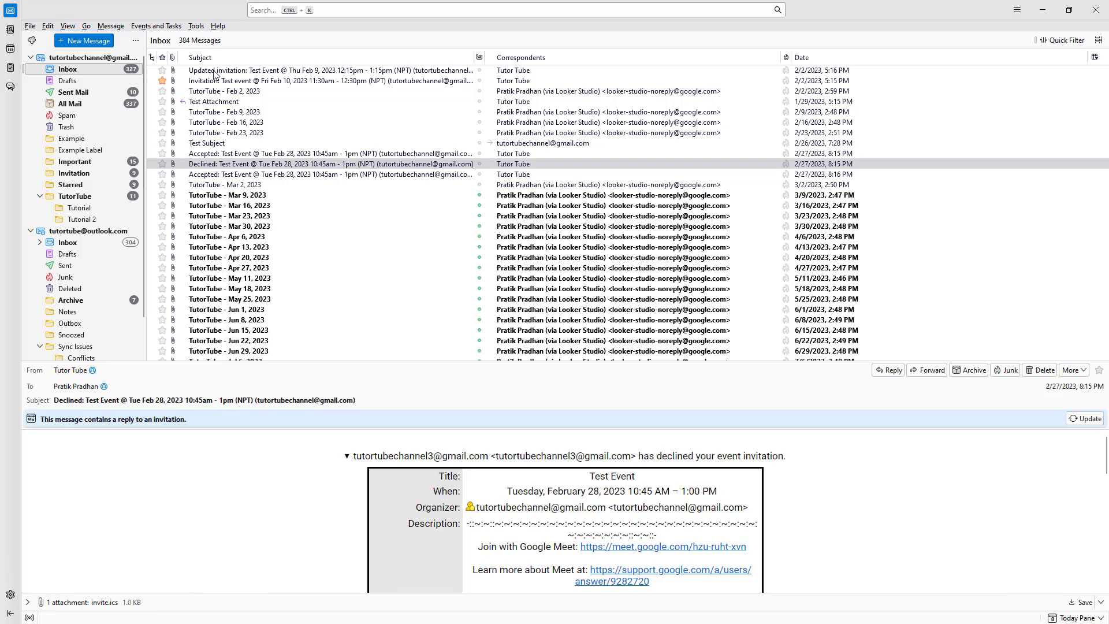
left_click(67, 25)
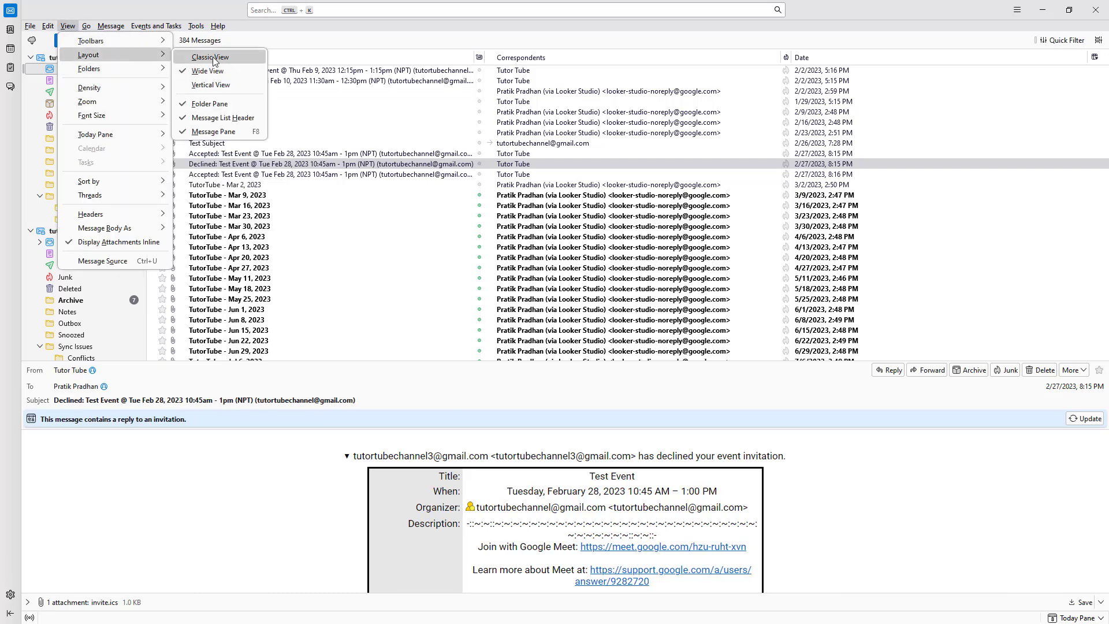
left_click(210, 57)
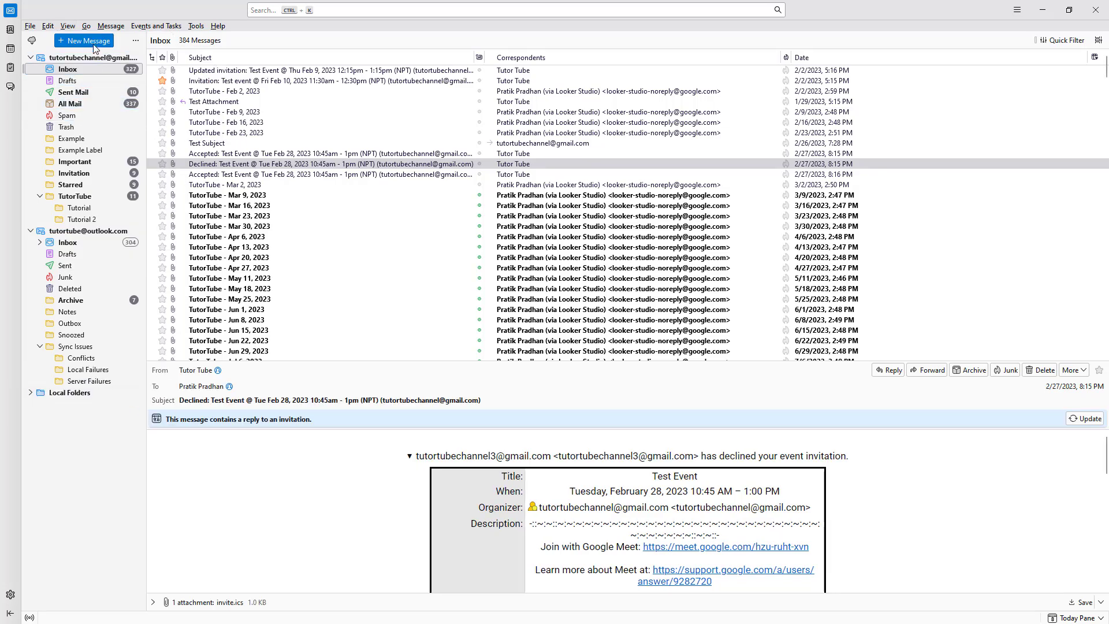
left_click(67, 26)
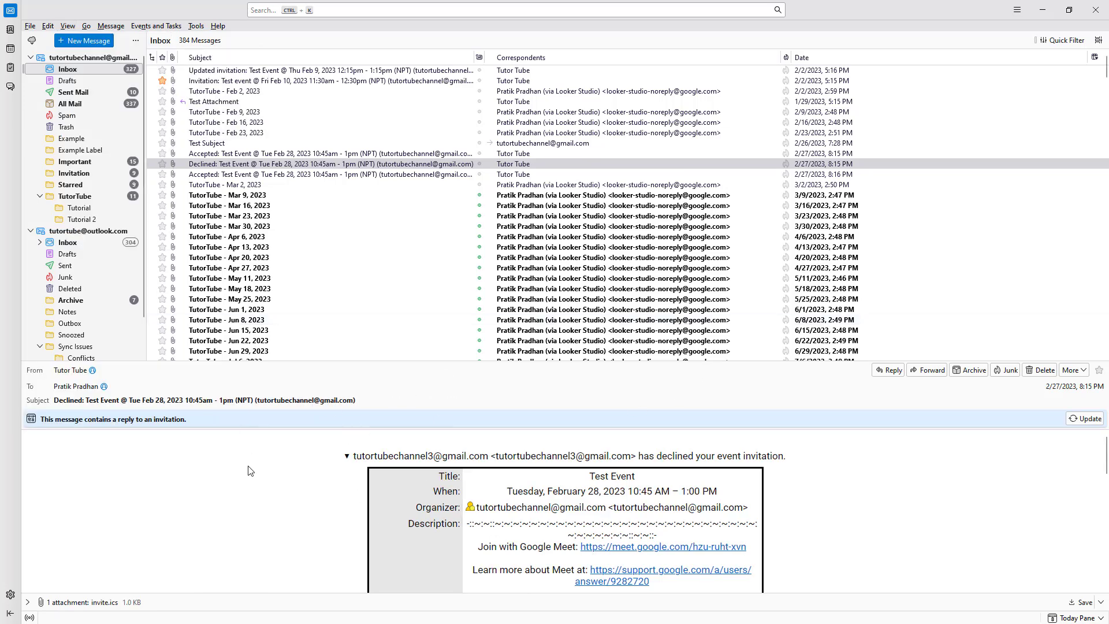
mouse_move(63, 380)
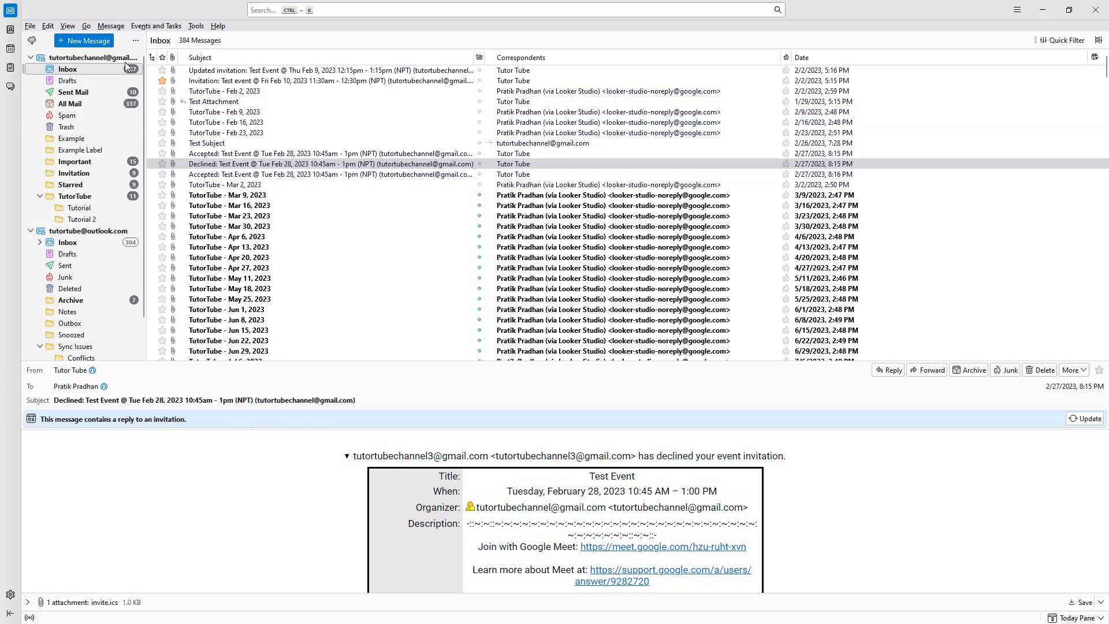
left_click(86, 26)
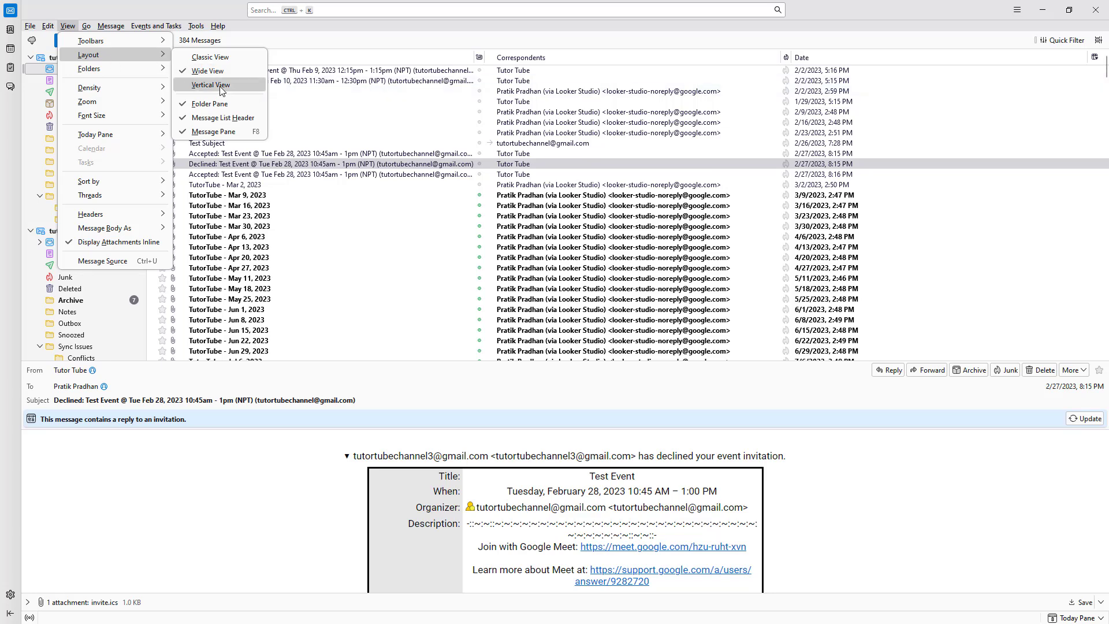
Step: Switch to Vertical View and select the Accepted: Test Event reply beside the list
left_click(212, 85)
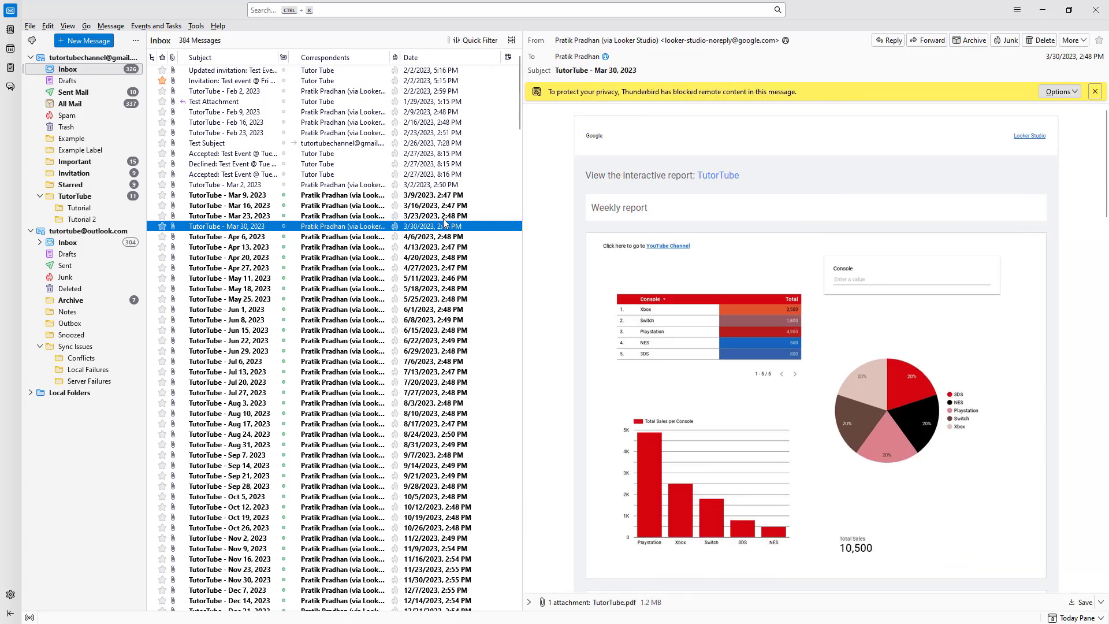
left_click(233, 154)
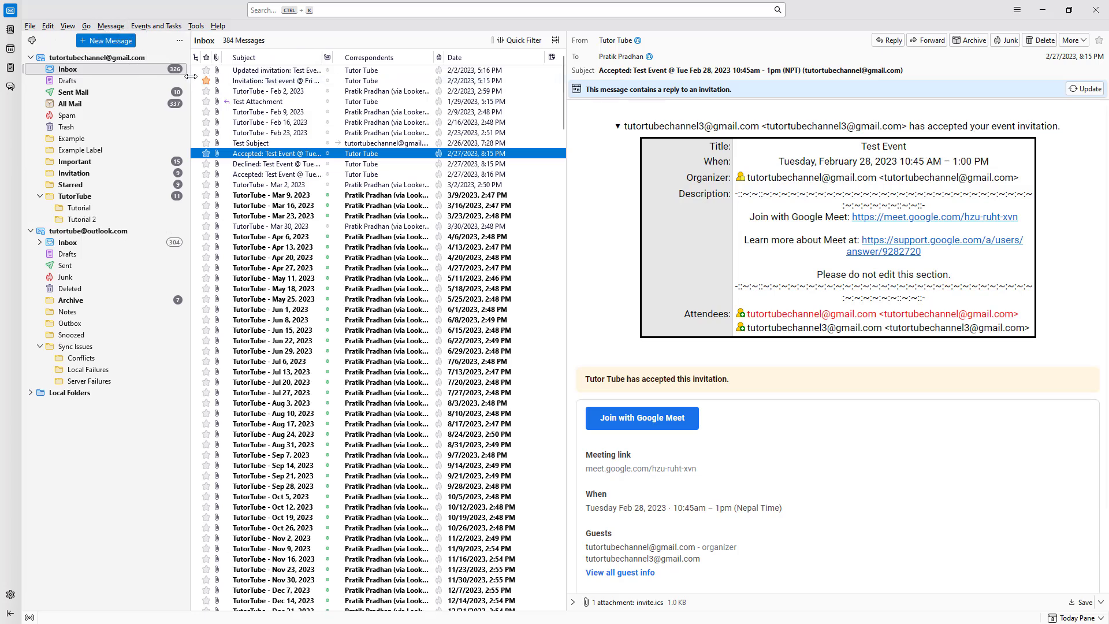
left_click(68, 26)
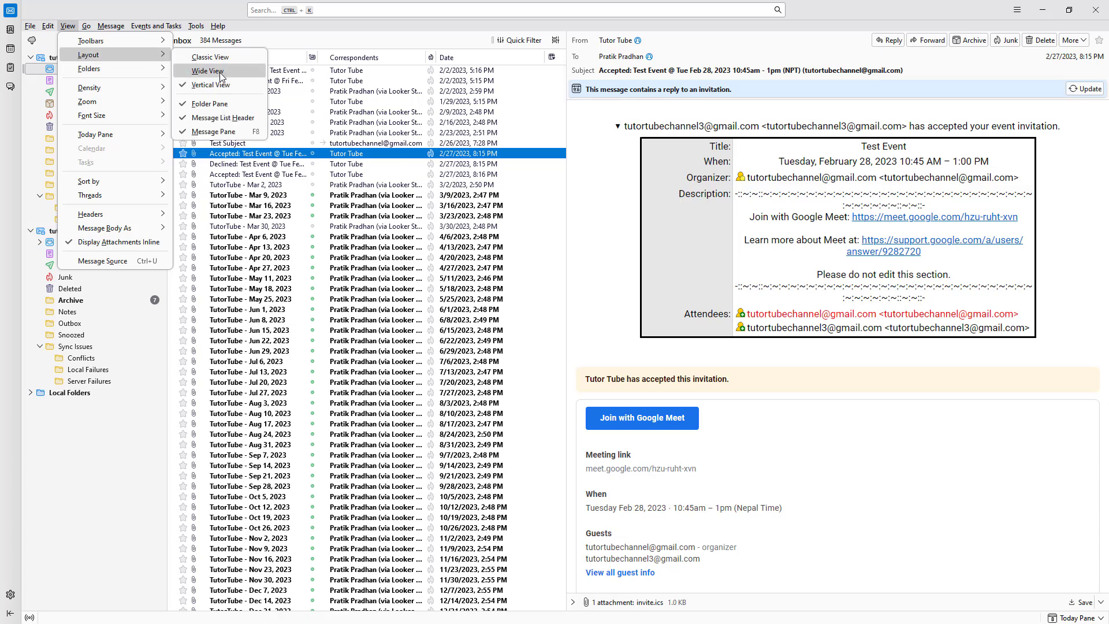
Step: Choose Wide View so the accepted Test Event reply spans the full width
left_click(206, 70)
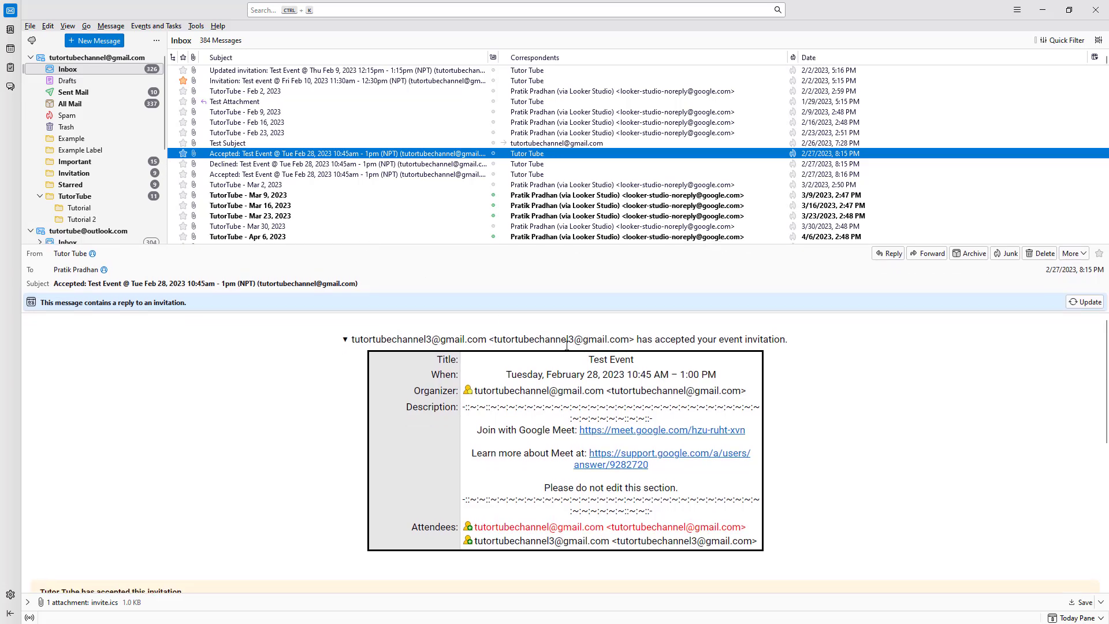
mouse_move(774, 367)
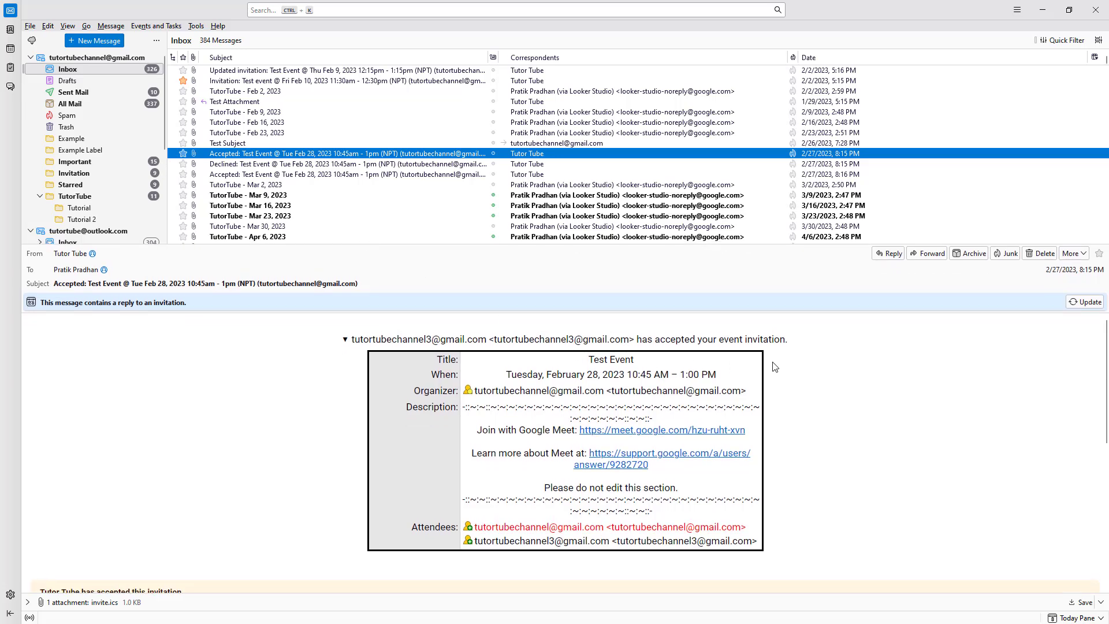
mouse_move(889, 376)
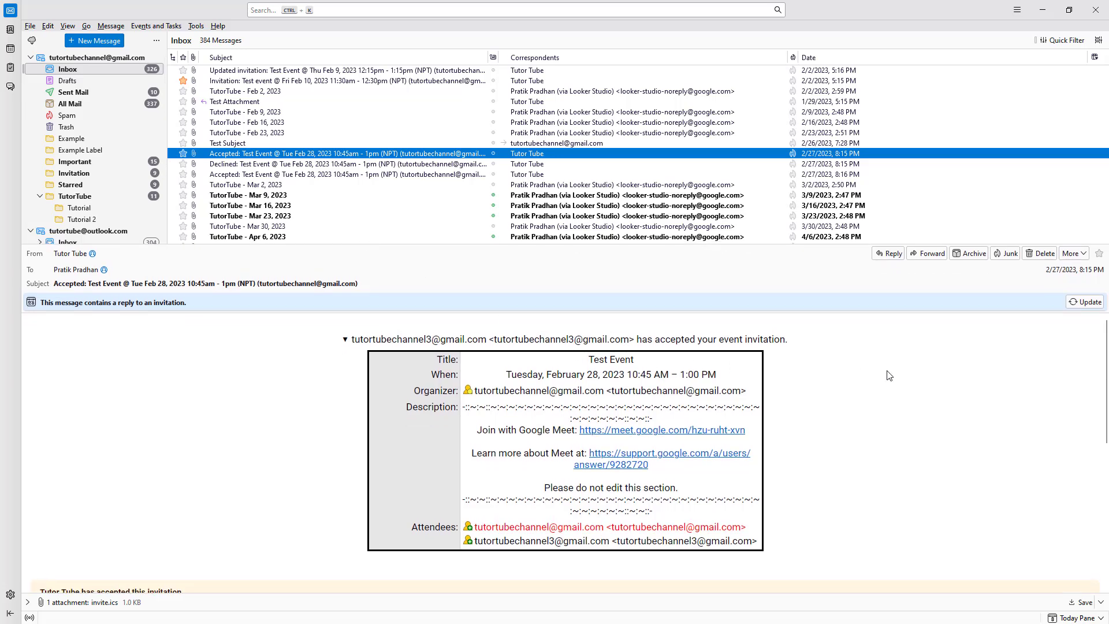